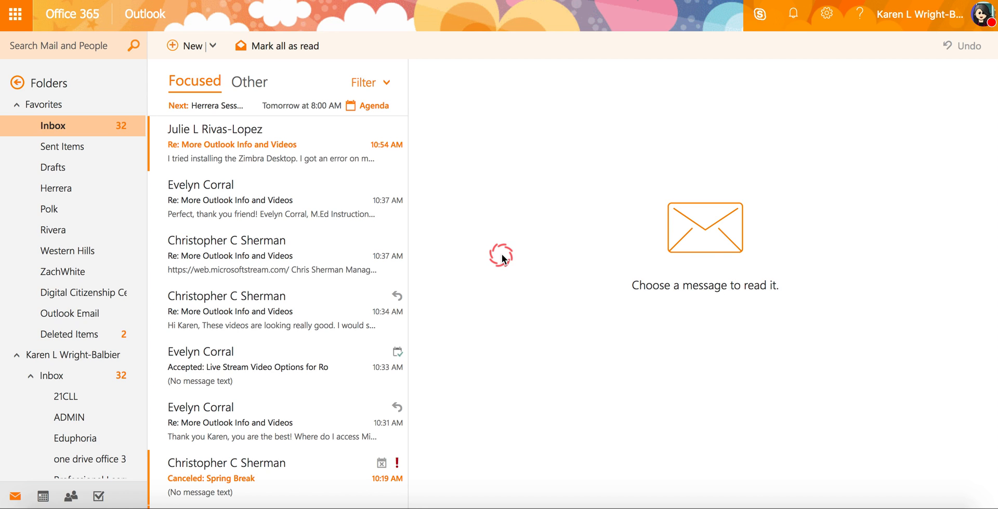
mouse_move(410, 95)
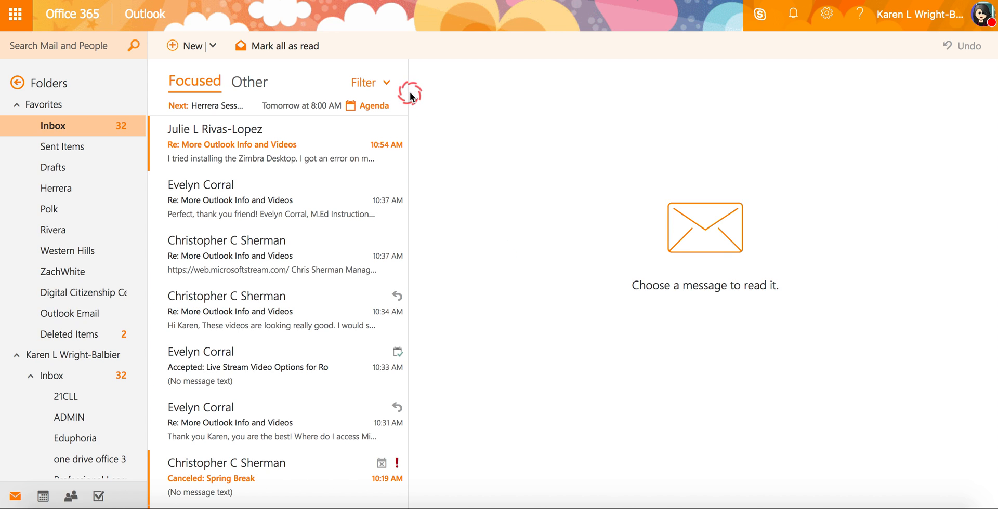
mouse_move(335, 13)
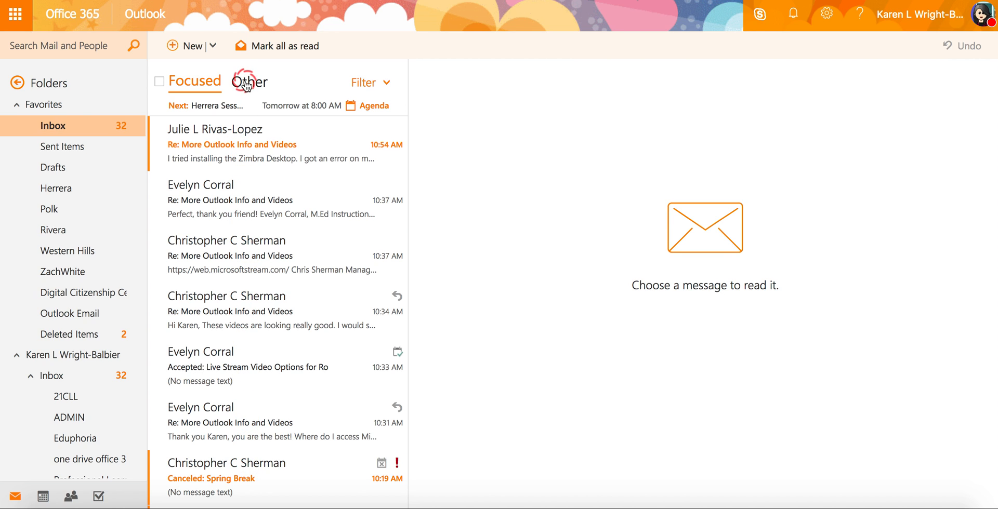
Step: Browse the Other list of the inbox, then return to the Focused messages
click(250, 81)
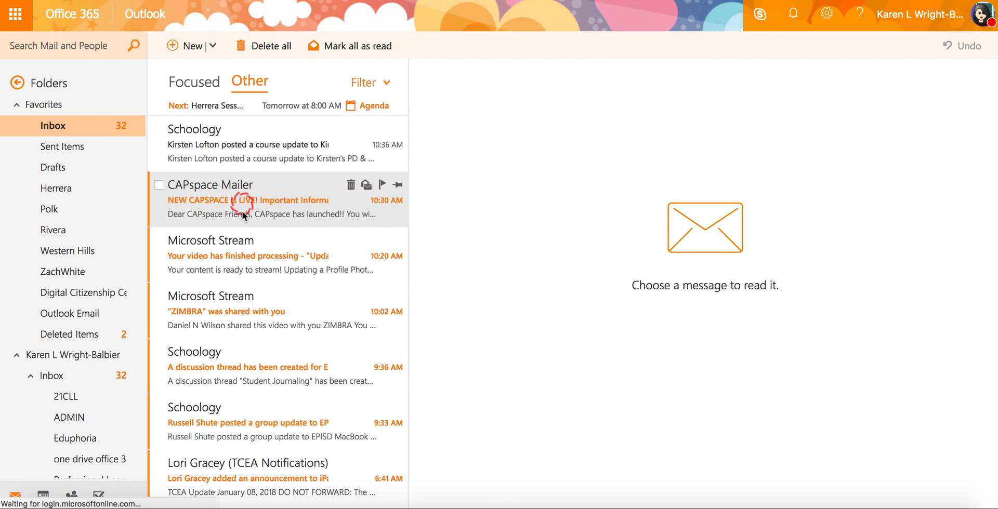
mouse_move(293, 315)
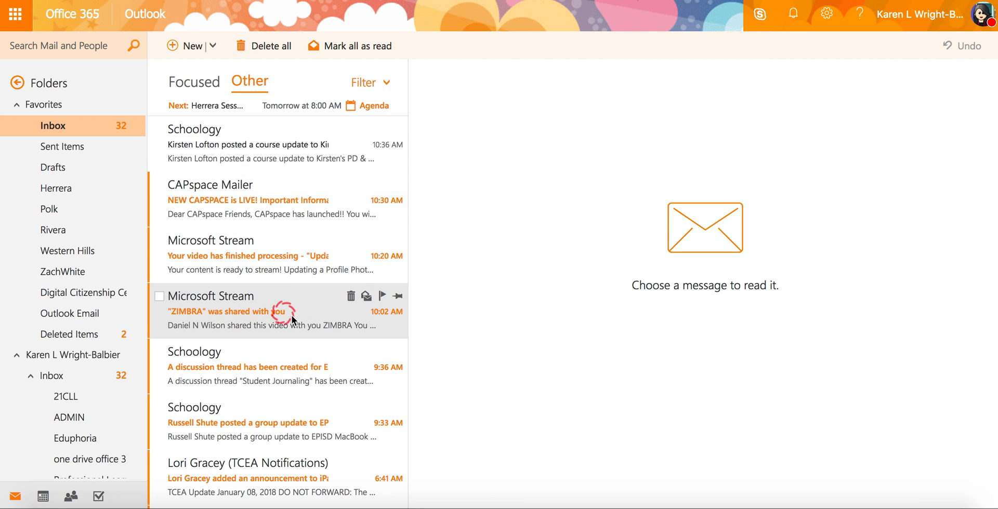
mouse_move(273, 367)
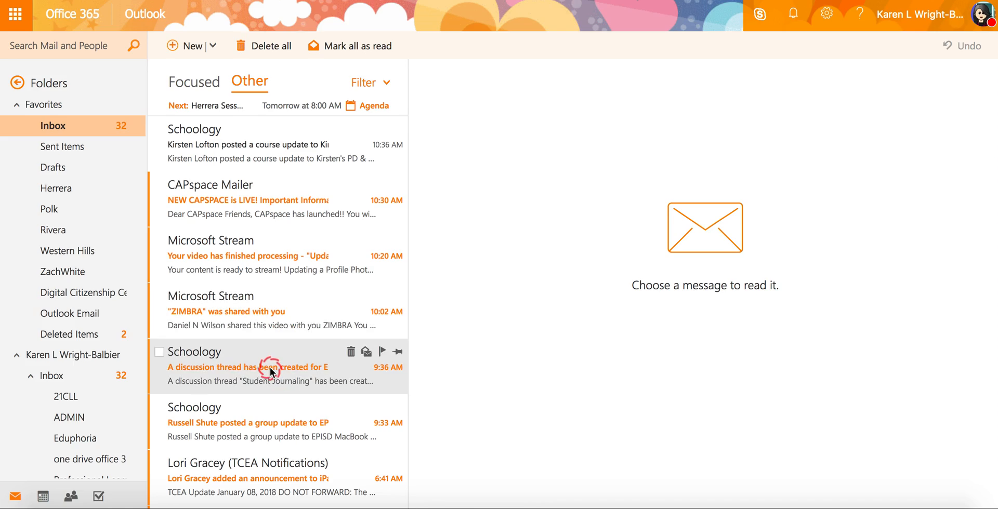
scroll(down, 3)
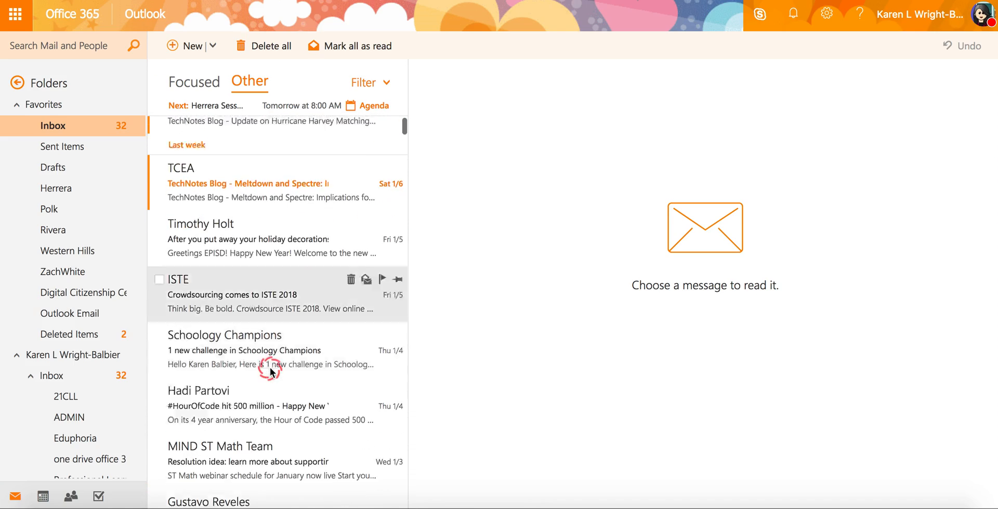
scroll(down, 3)
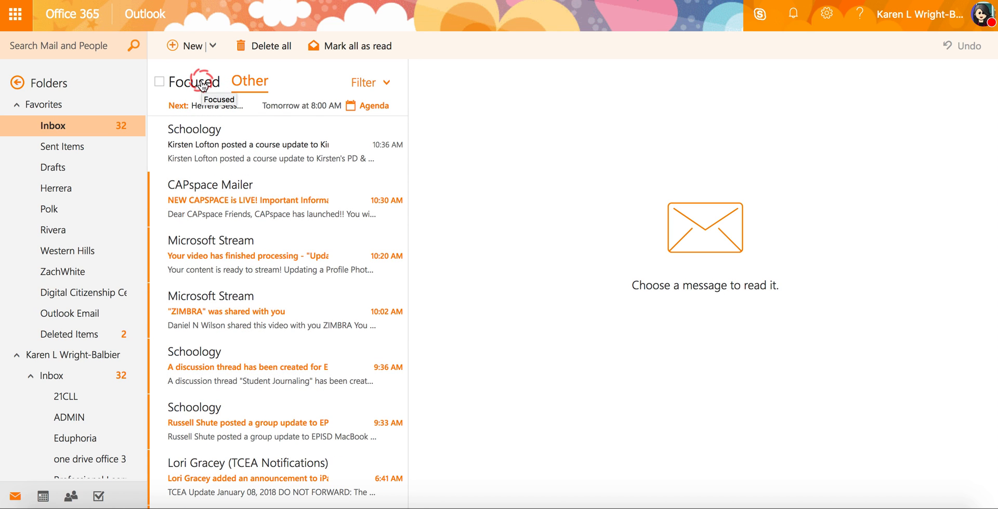
click(193, 81)
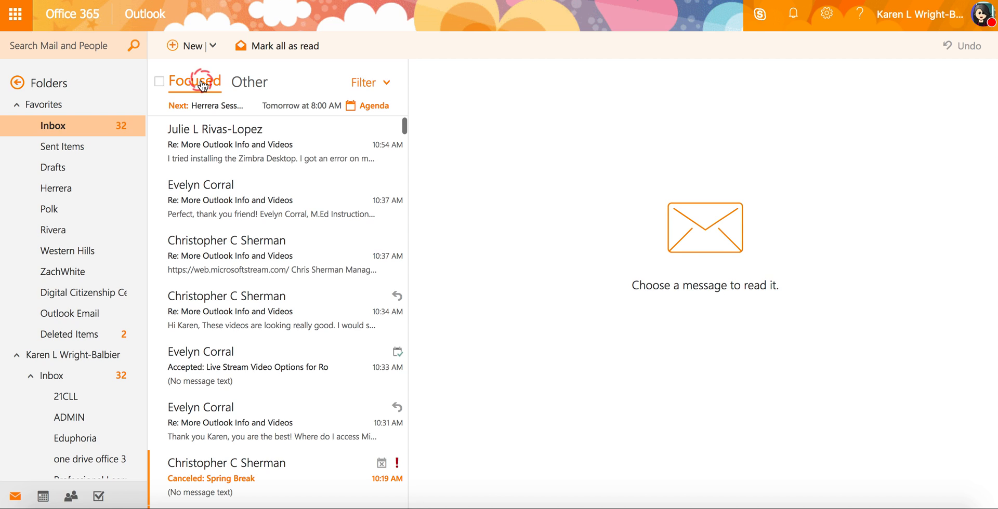
mouse_move(207, 83)
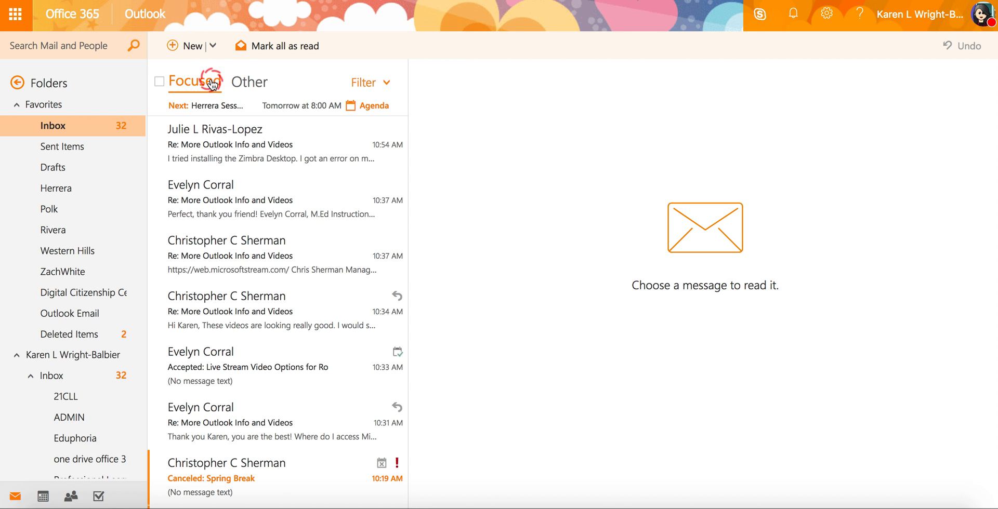
mouse_move(251, 81)
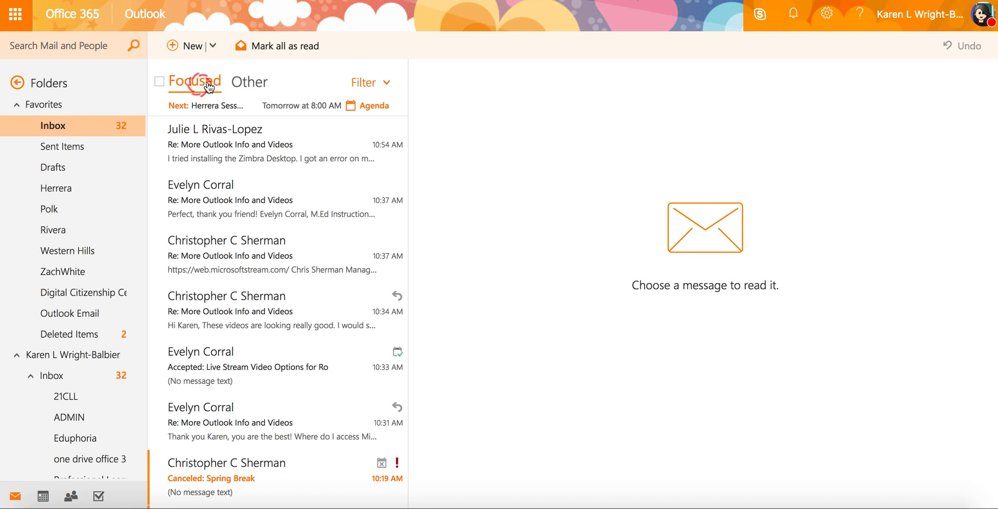
mouse_move(195, 81)
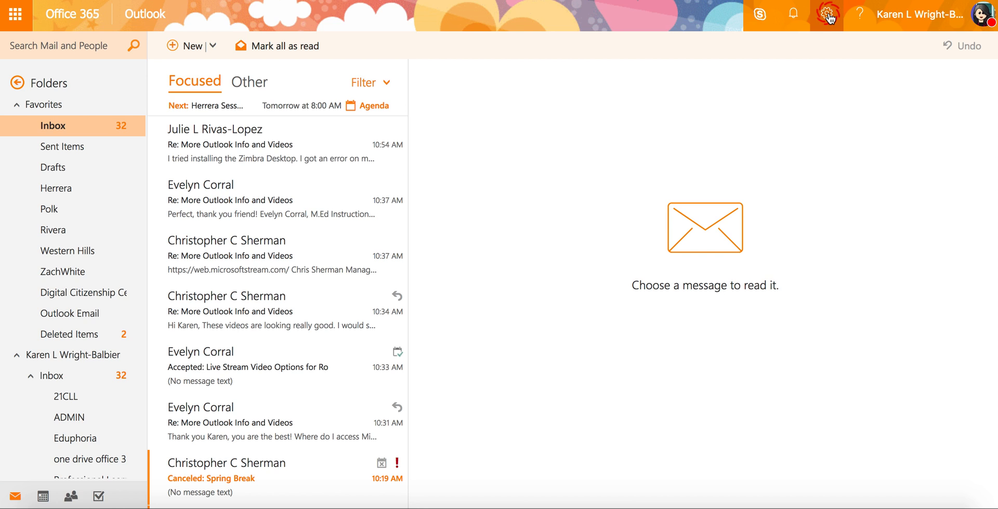
Step: In Display settings > Focused Inbox, choose Don't sort messages and confirm with OK
click(826, 14)
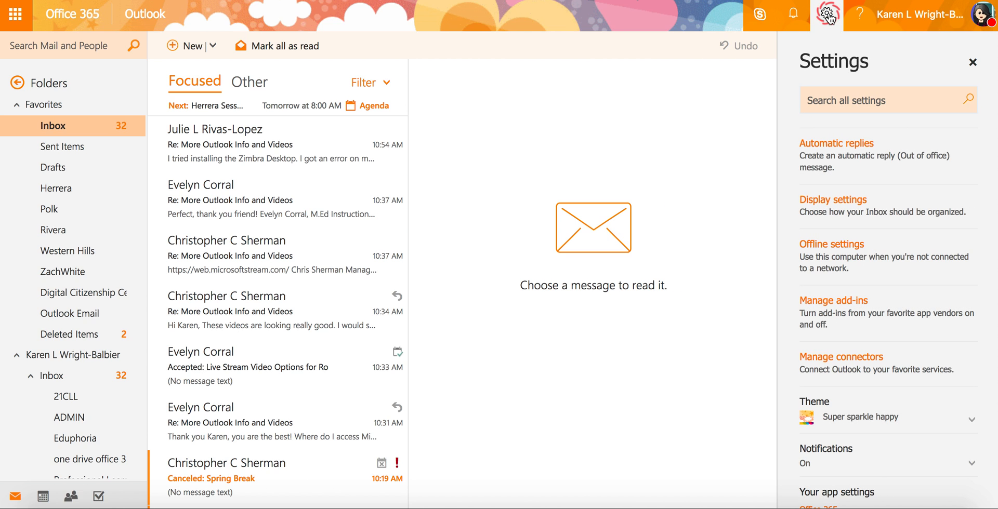
mouse_move(845, 207)
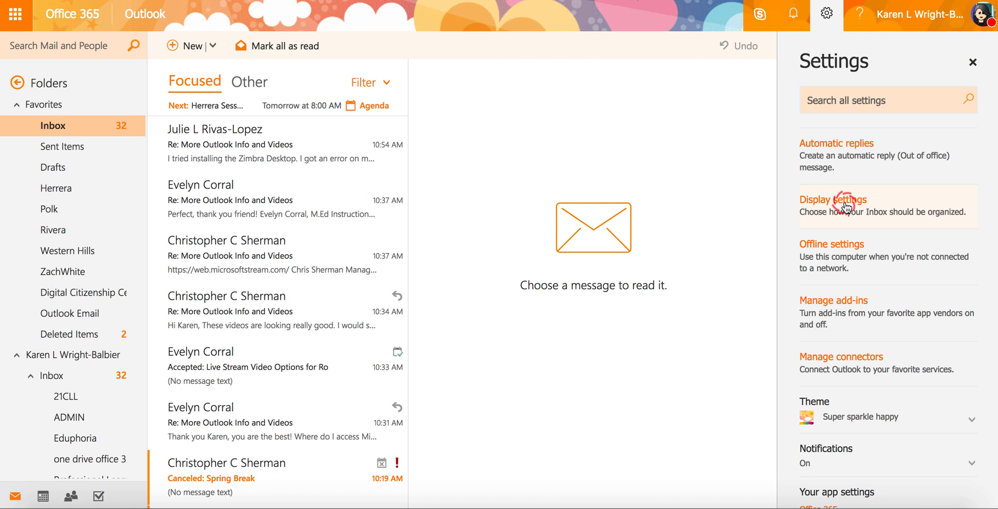
click(832, 200)
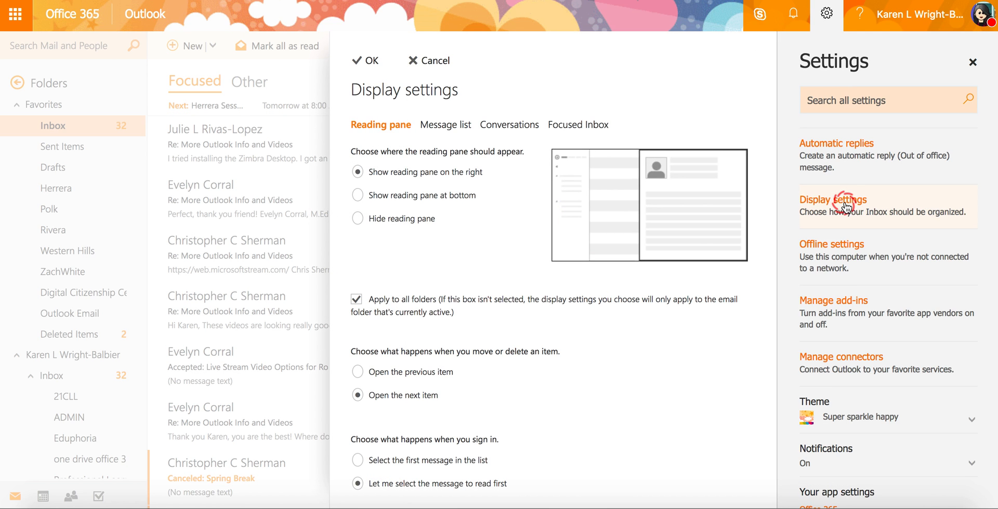
mouse_move(502, 114)
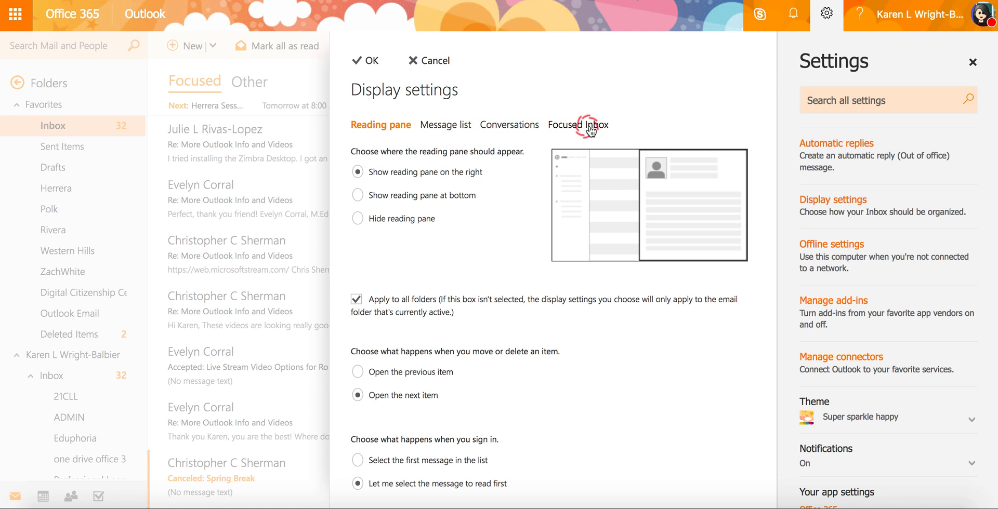
mouse_move(582, 128)
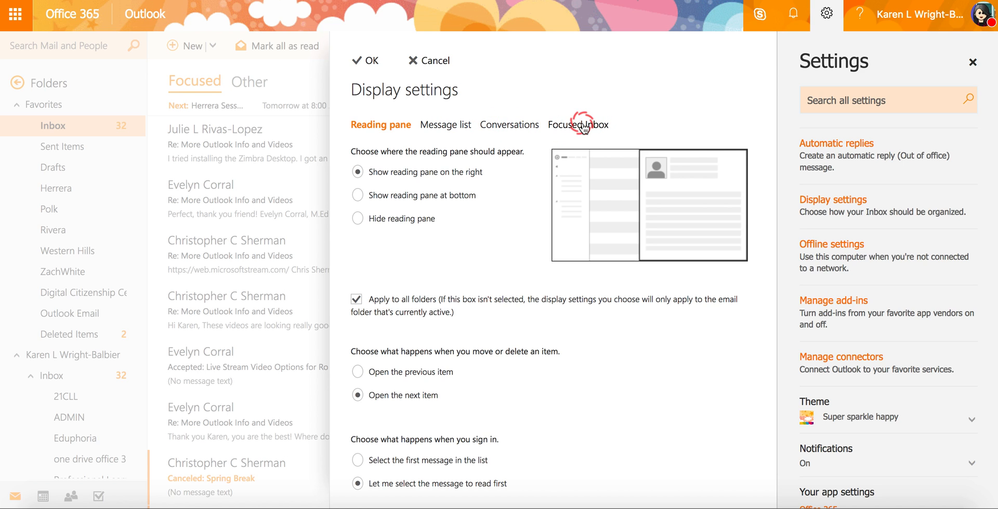
click(578, 124)
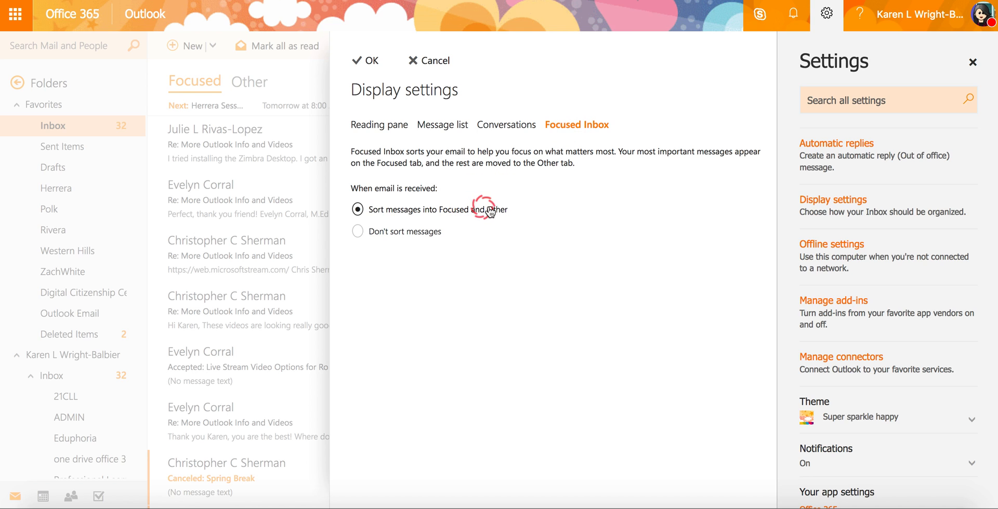
mouse_move(358, 230)
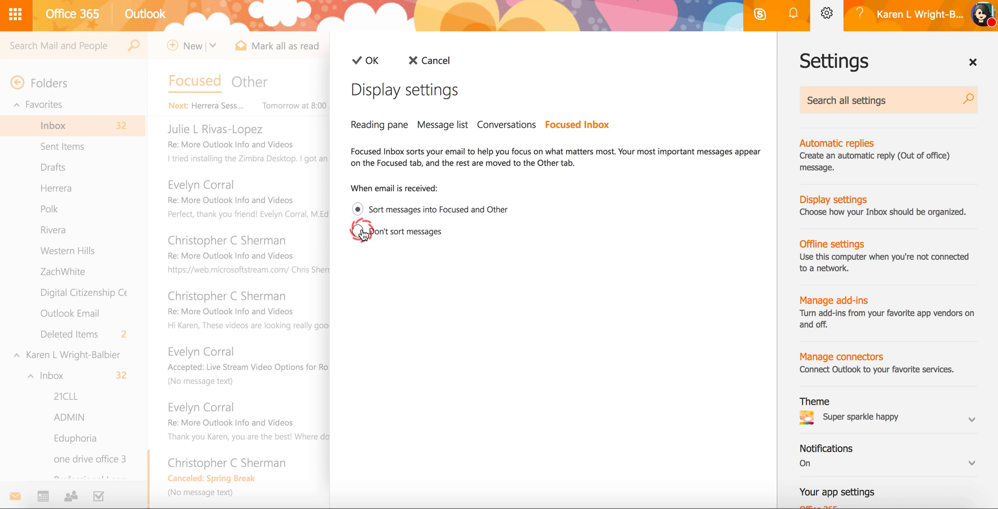
click(357, 230)
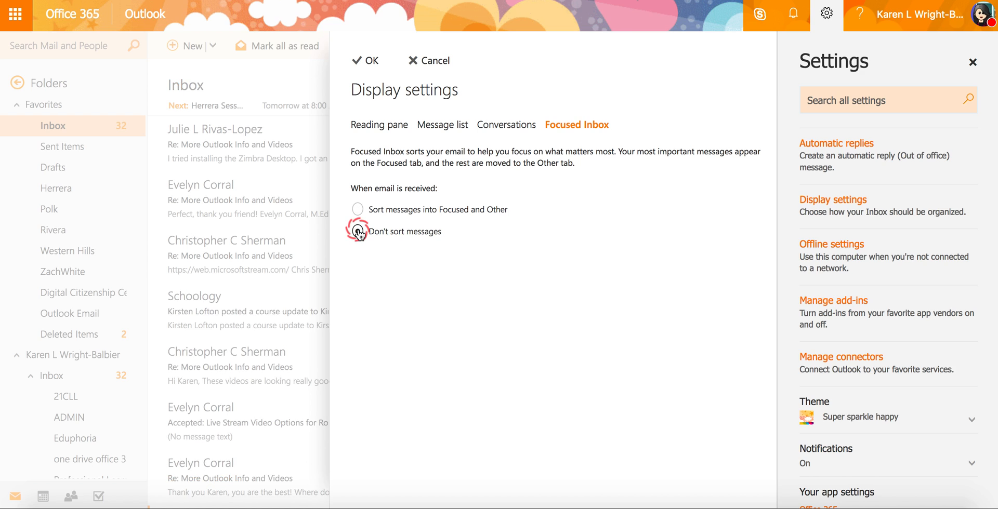
click(357, 231)
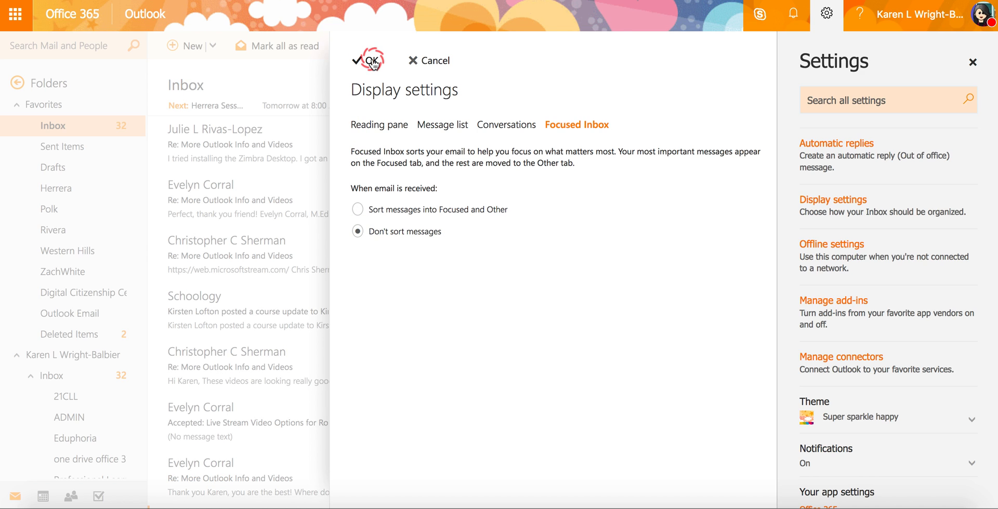
click(368, 60)
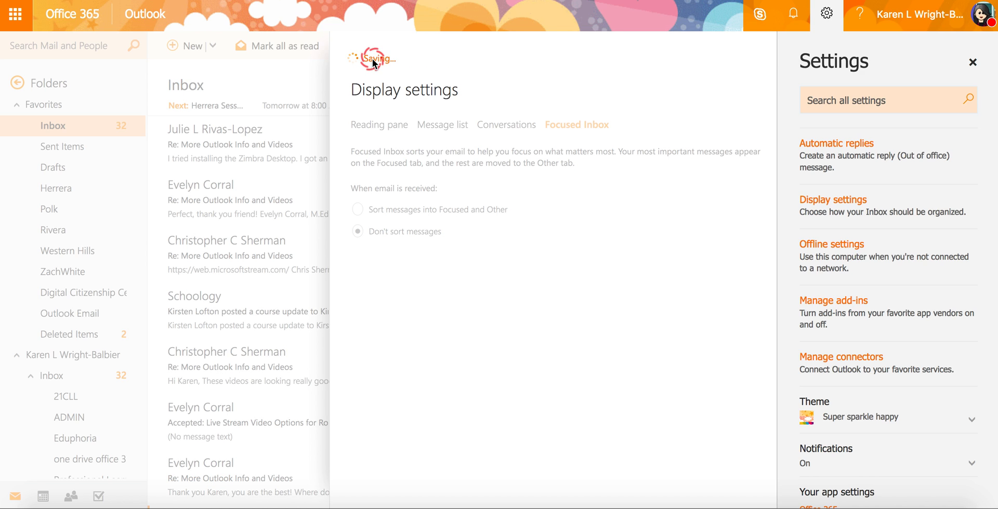
click(379, 123)
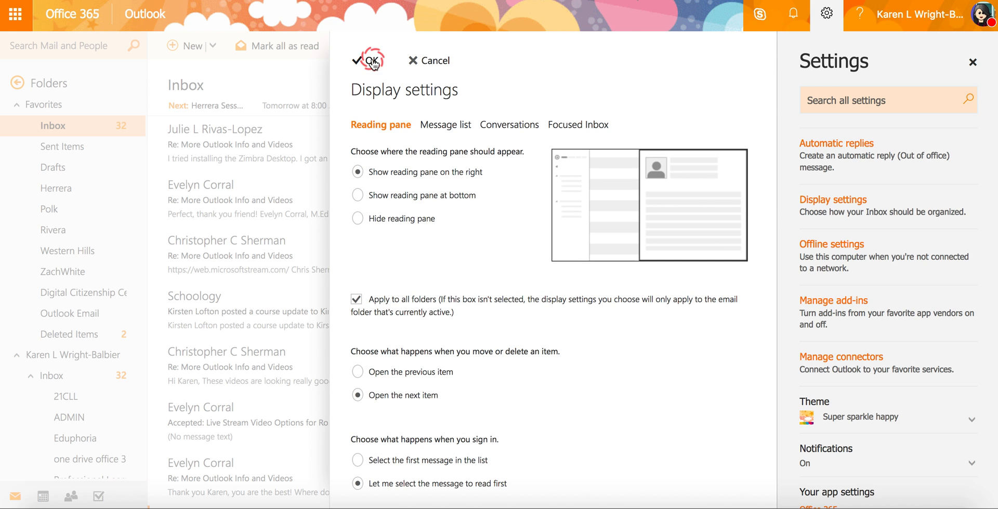
Step: Reopen Focused Inbox options and select Sort messages into Focused and Other
click(368, 60)
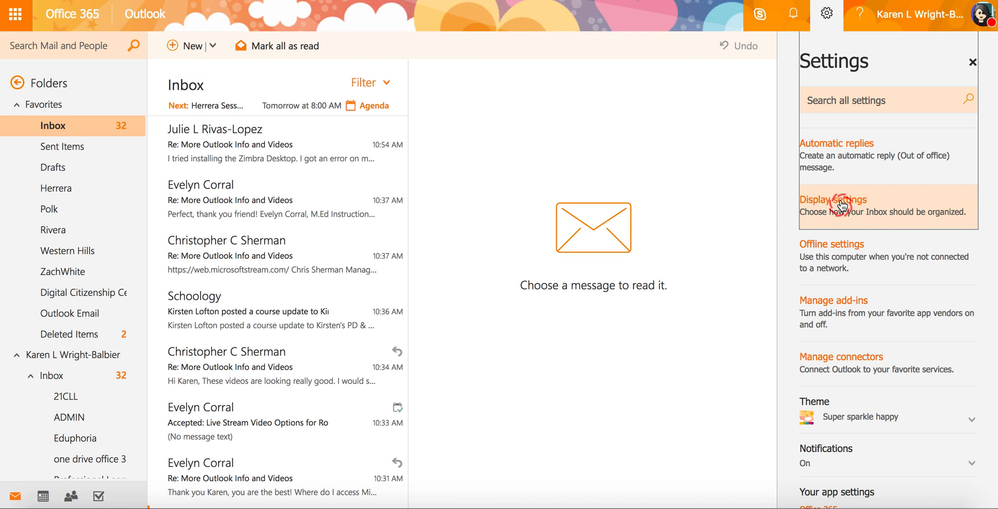
click(833, 200)
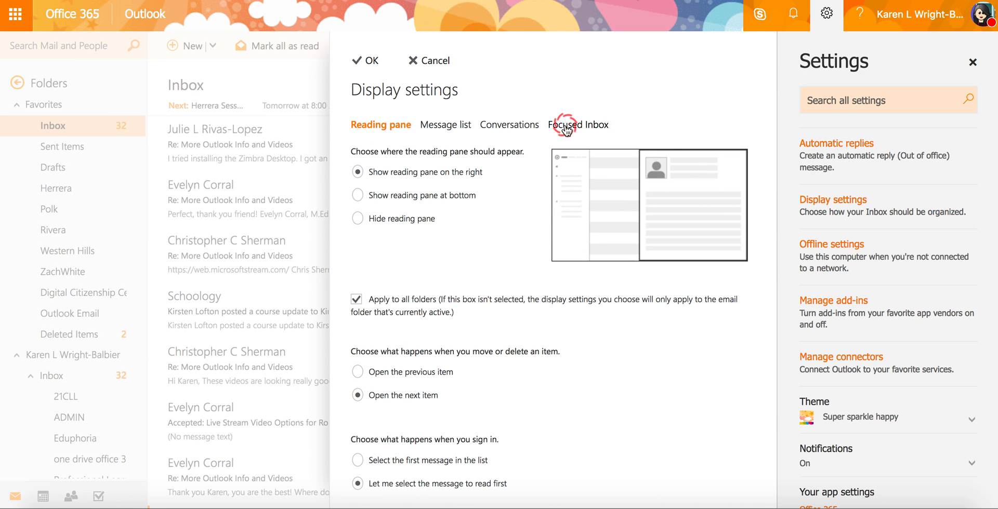
click(577, 124)
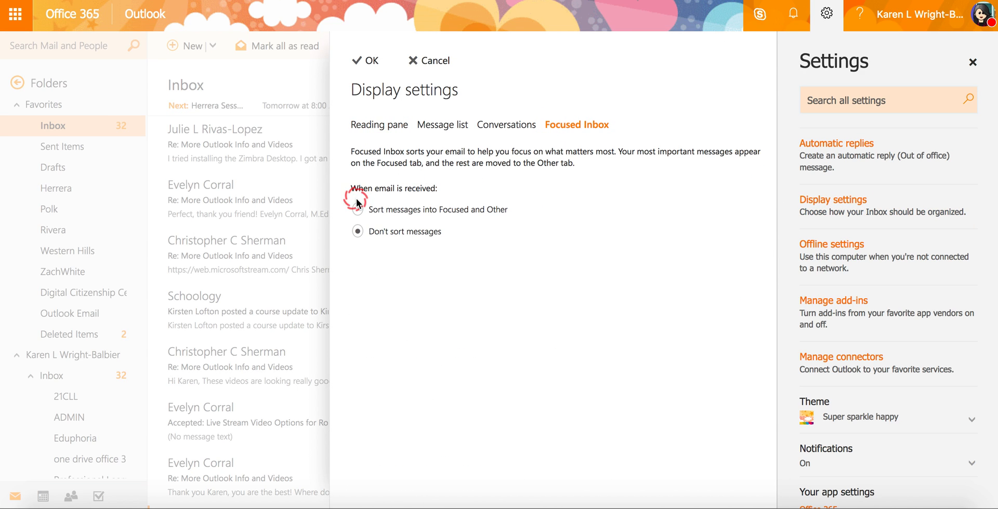
click(357, 210)
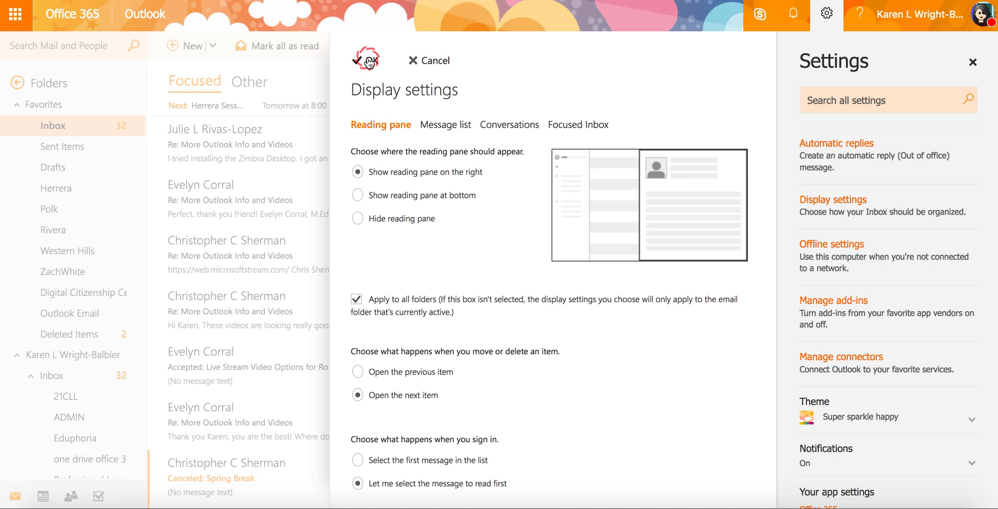
Step: Confirm with OK, check the Other list, and return to the restored Focused messages
click(365, 61)
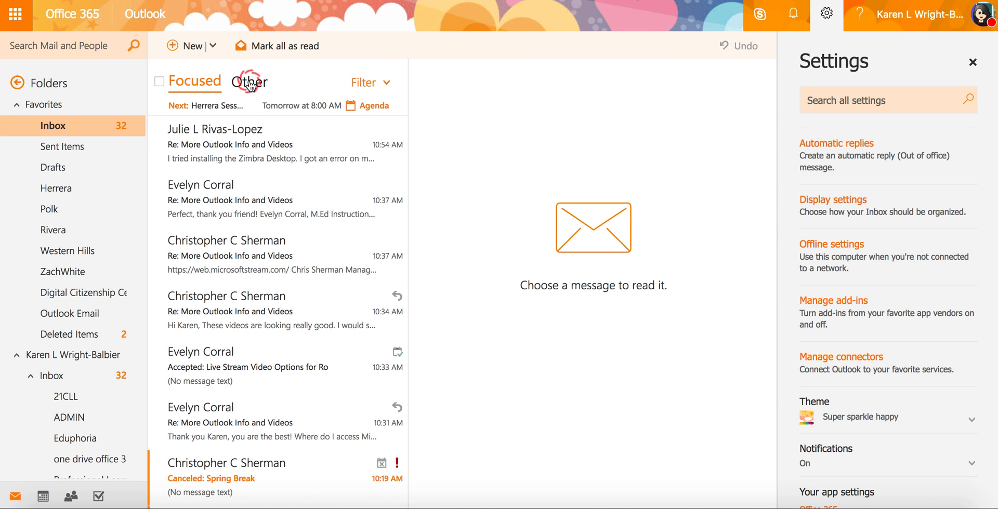
click(250, 81)
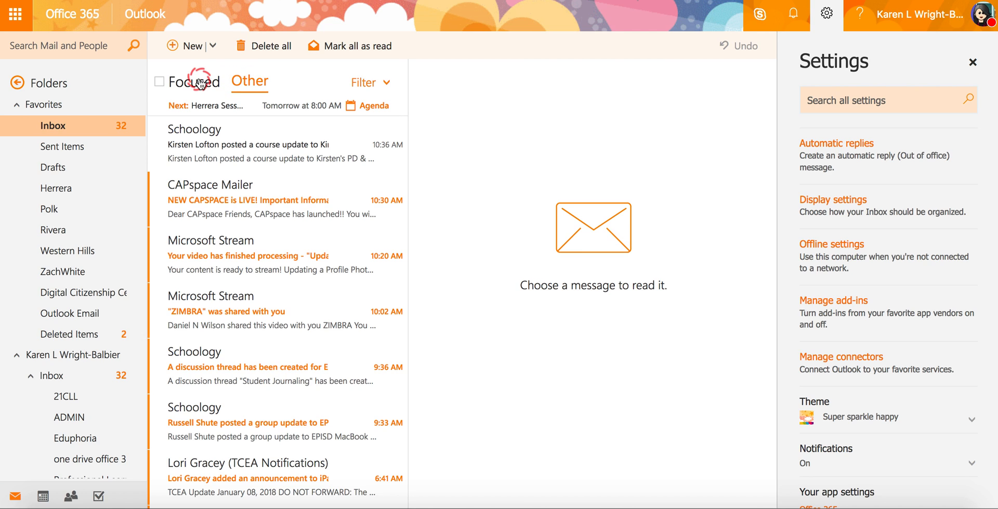
click(195, 81)
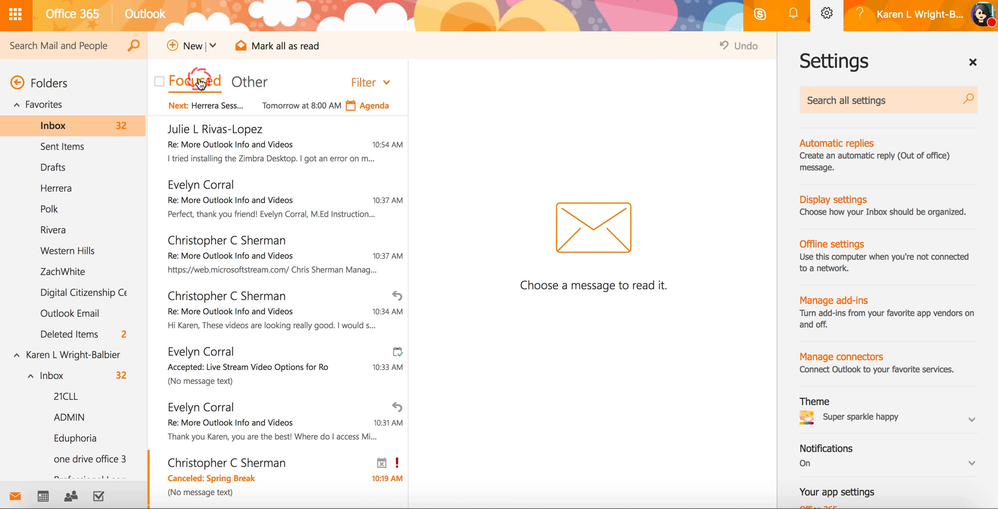